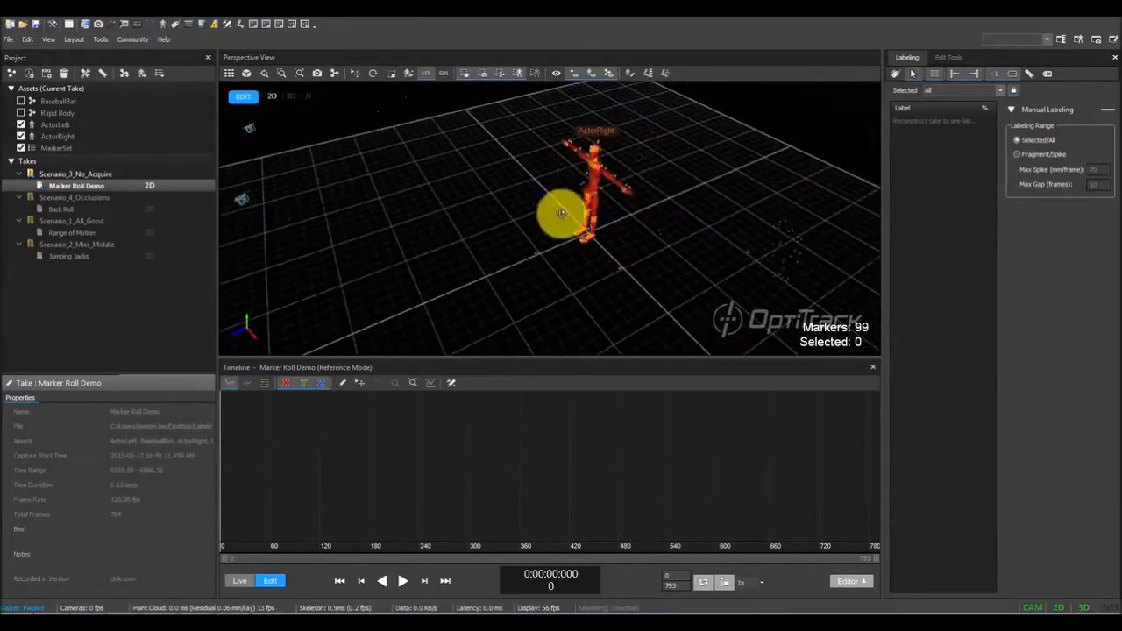
# Play the Marker Roll Demo take, pause at frame 742, and orbit to face the actor.
pyautogui.moveTo(561, 213); pyautogui.dragTo(778, 252)
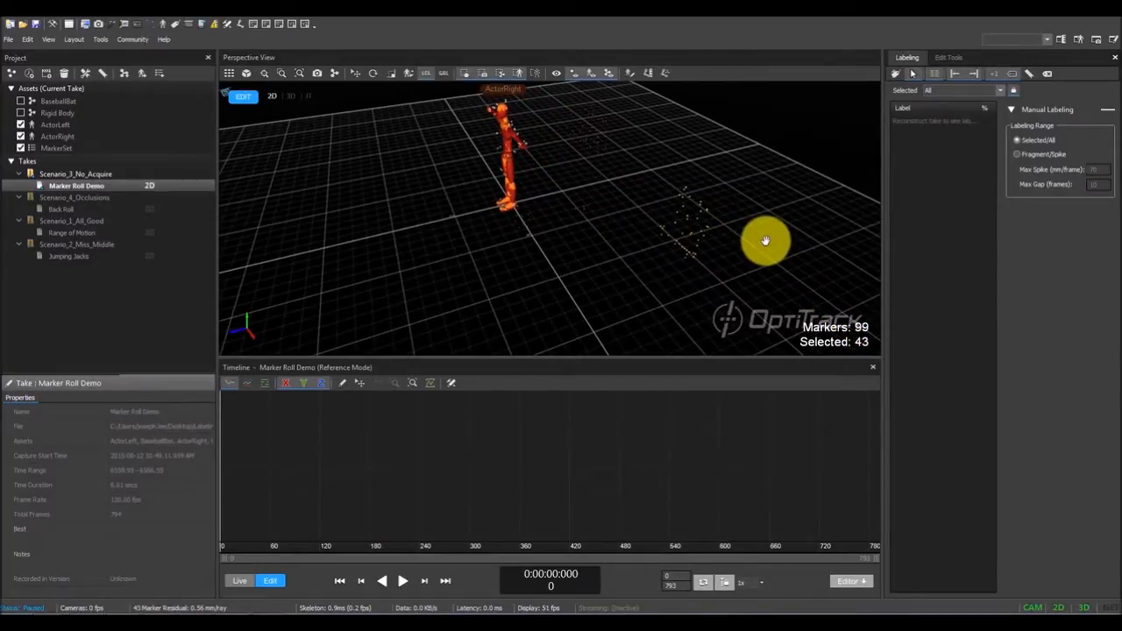
pyautogui.click(402, 580)
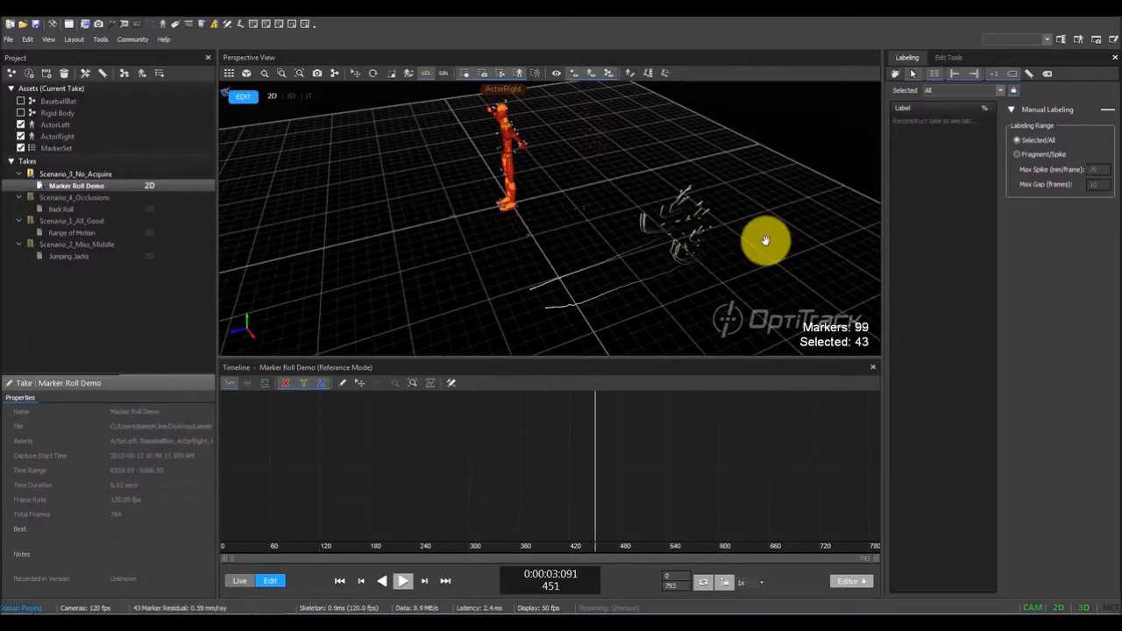
pyautogui.click(403, 580)
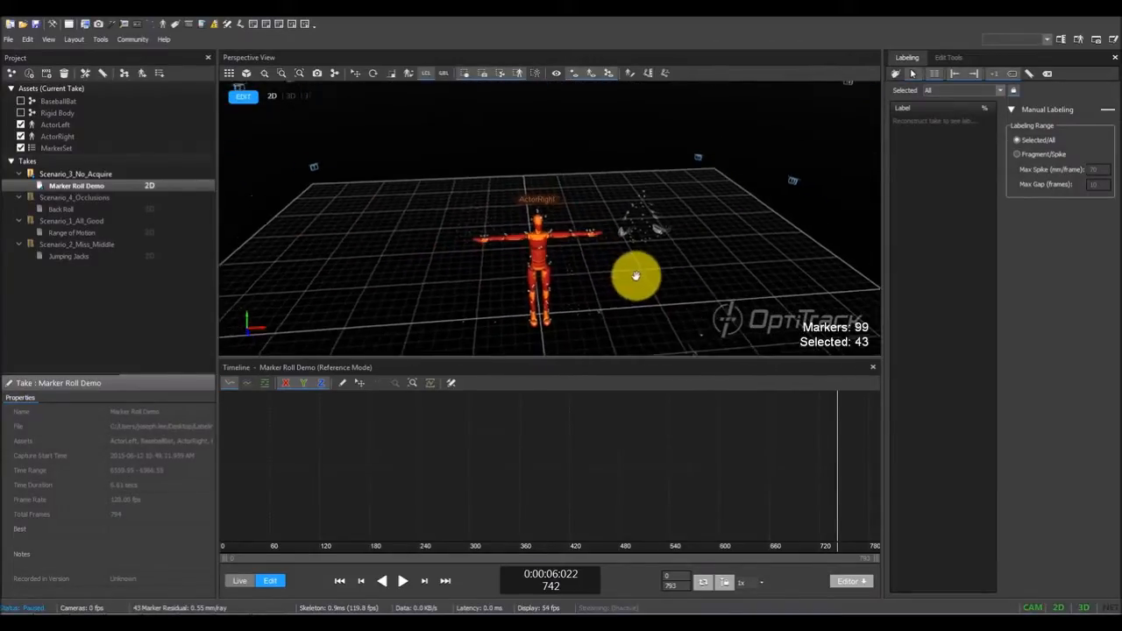
pyautogui.moveTo(636, 276); pyautogui.dragTo(518, 250)
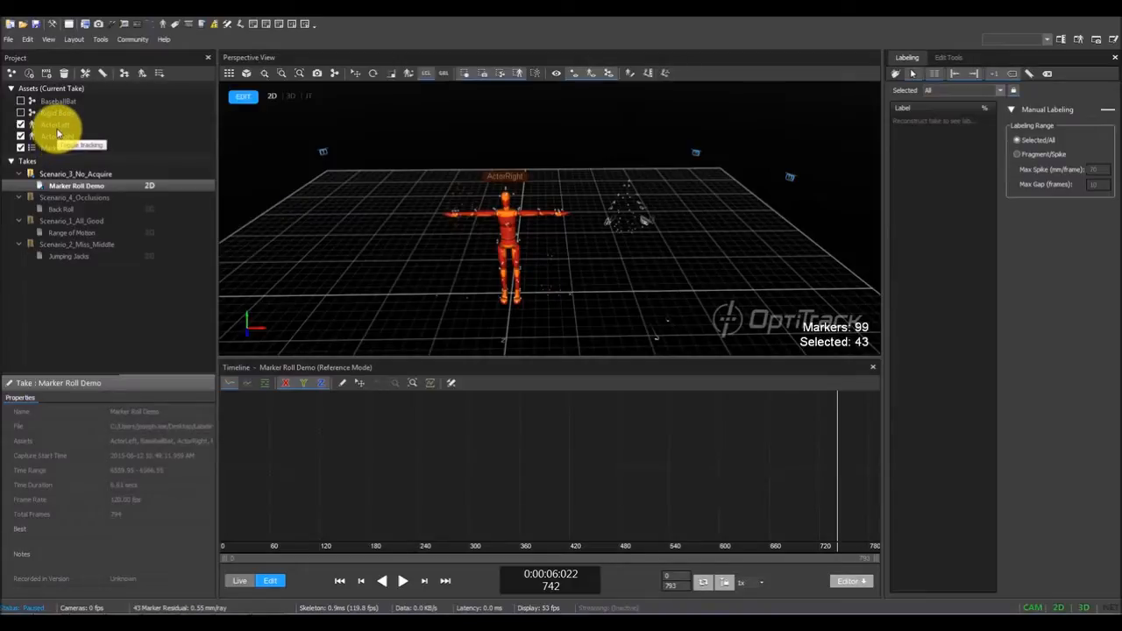
# Reconstruct the Marker Roll Demo take into 3D marker data.
pyautogui.rightClick(76, 186)
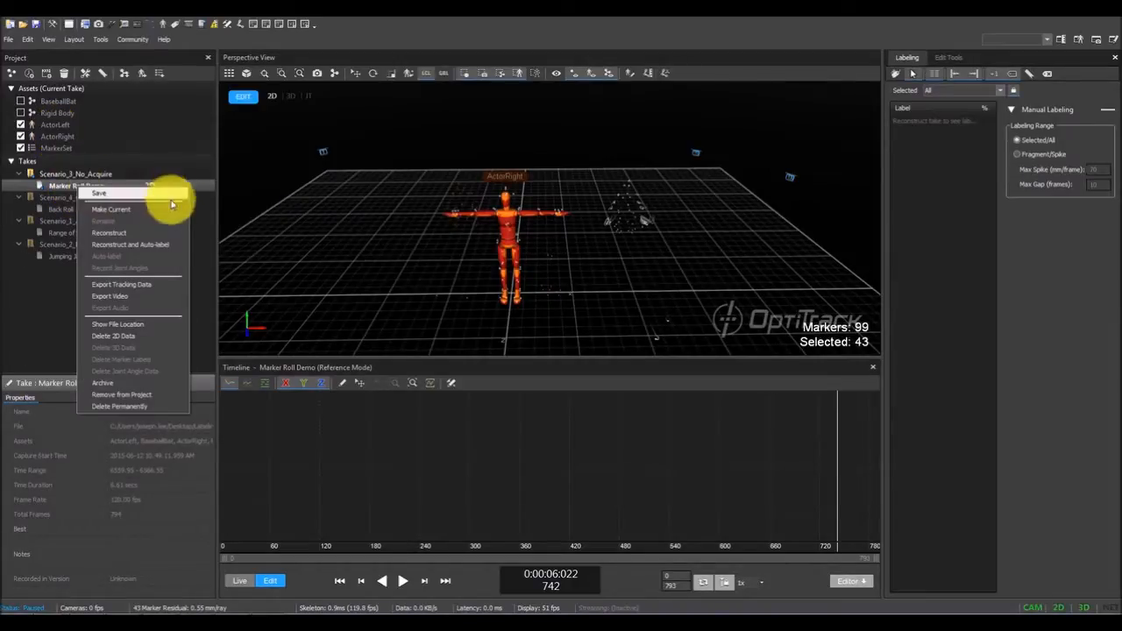
pyautogui.click(130, 244)
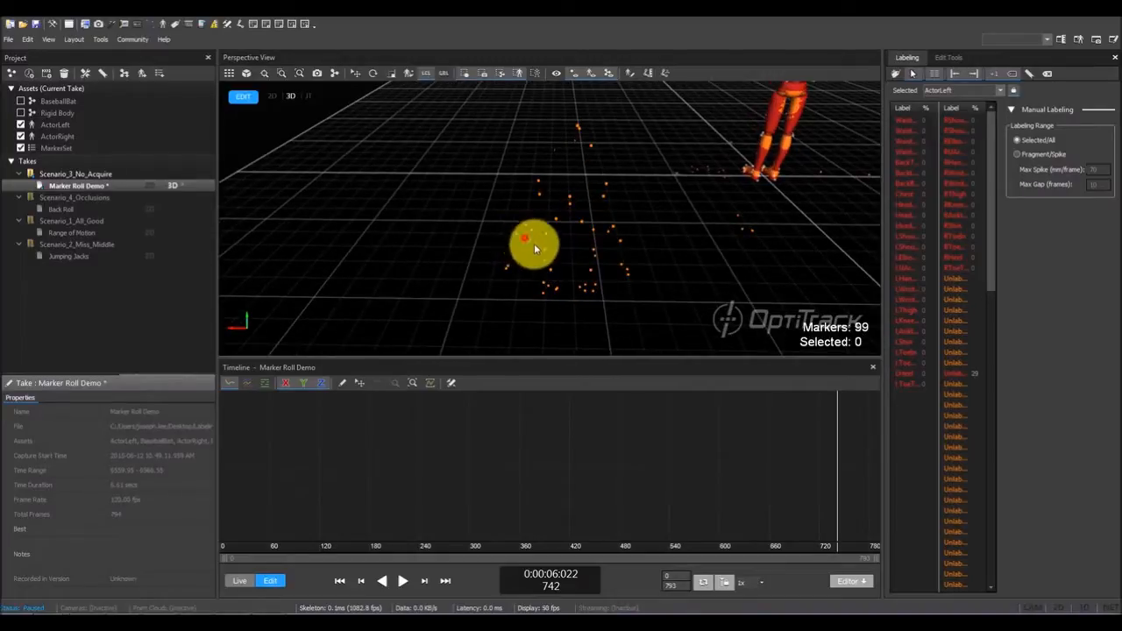
# Assign the Waist labels to ActorLeft's matching markers in the Perspective View.
pyautogui.click(534, 241)
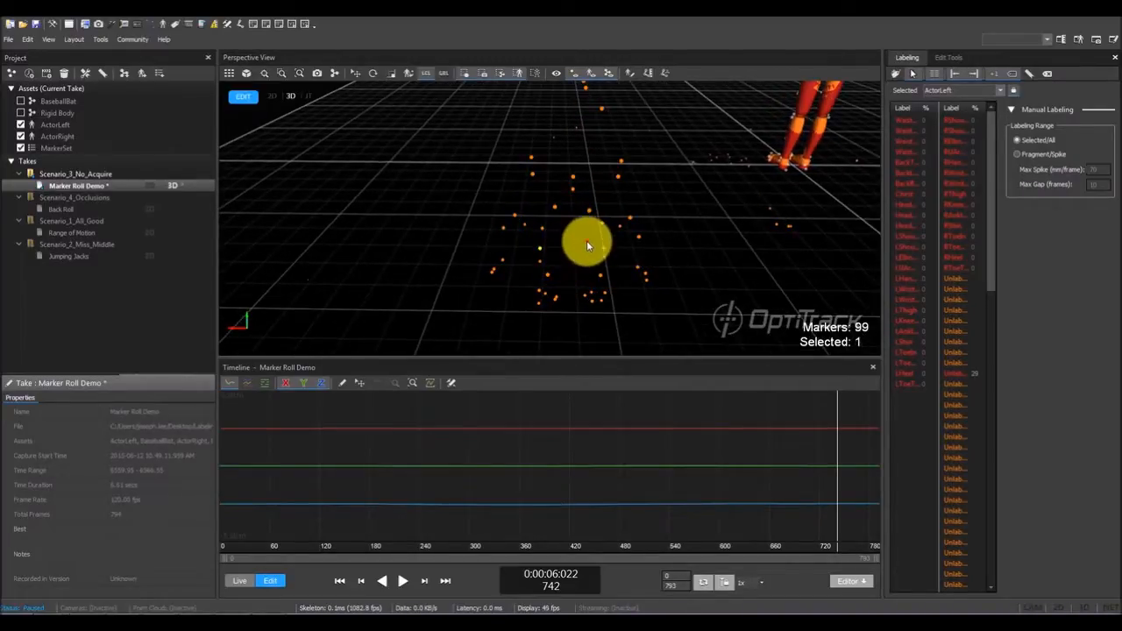
pyautogui.click(530, 274)
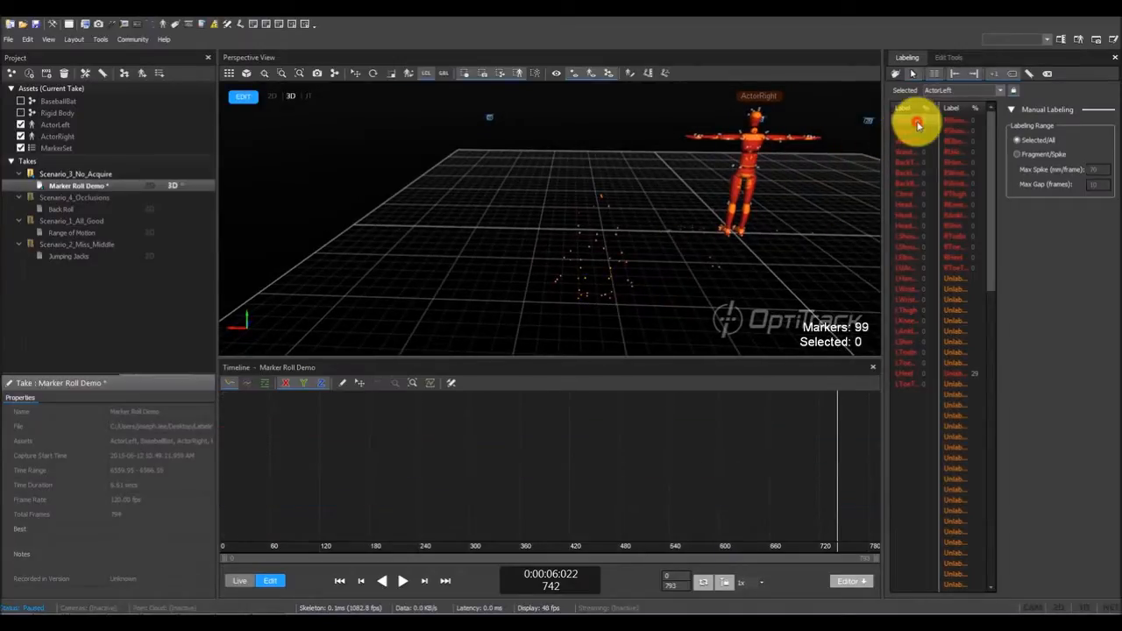
pyautogui.moveTo(918, 123); pyautogui.dragTo(624, 270)
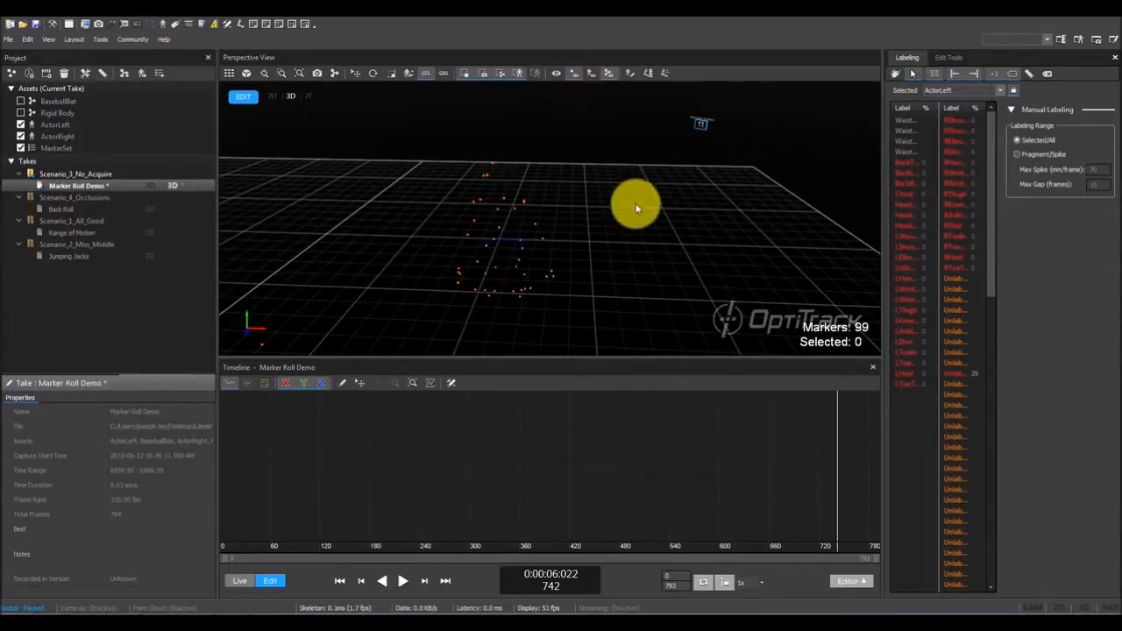
pyautogui.moveTo(1012, 74)
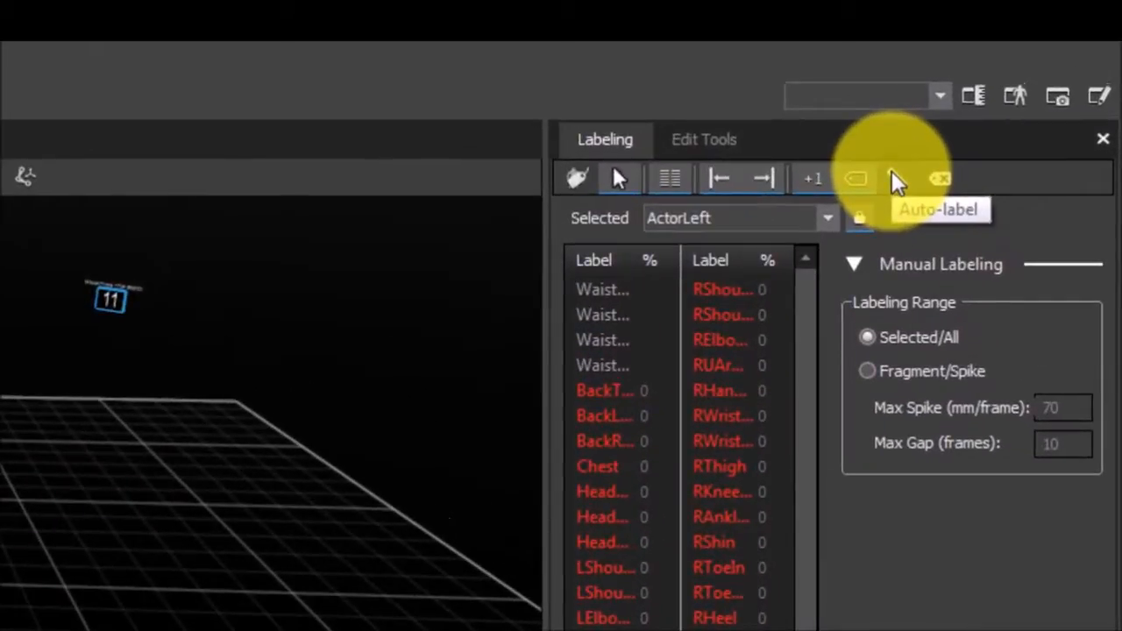
# Auto-label ActorLeft's markers, leaving only some left-leg and right-foot labels missing.
pyautogui.click(892, 179)
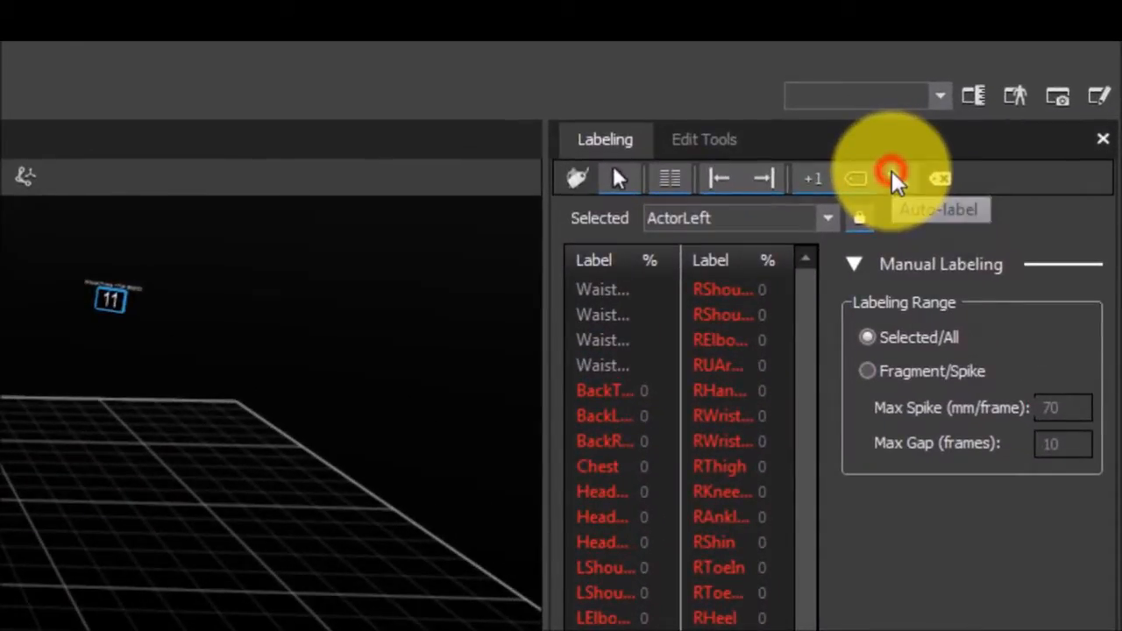
pyautogui.click(892, 178)
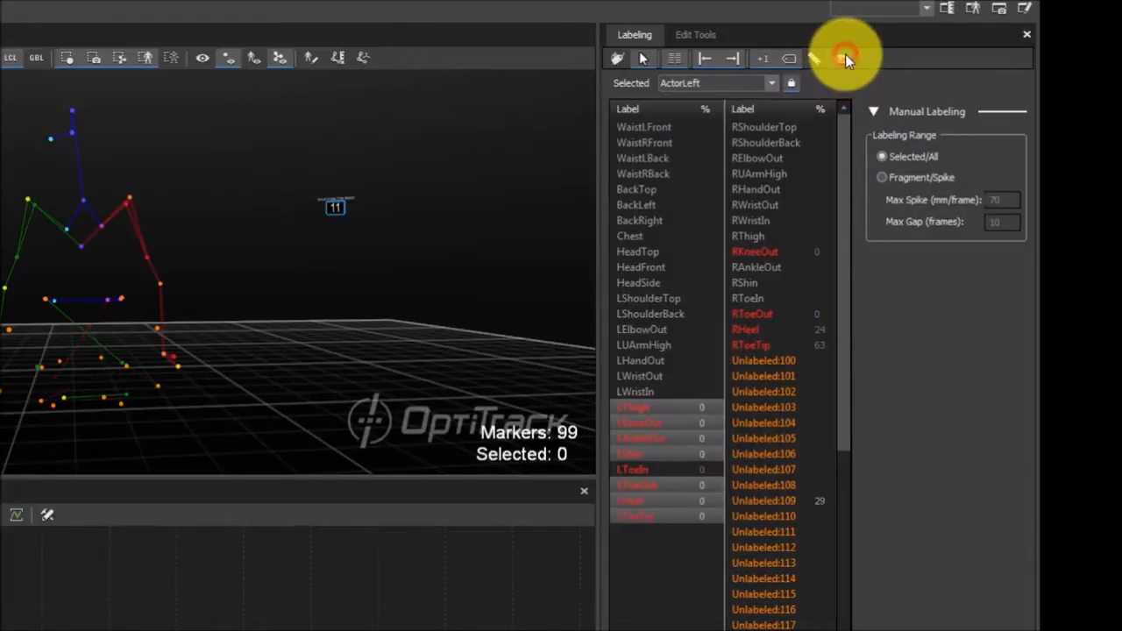
# At frame 0, label ActorLeft's LKneeOut and LAnkleOut markers.
pyautogui.click(745, 237)
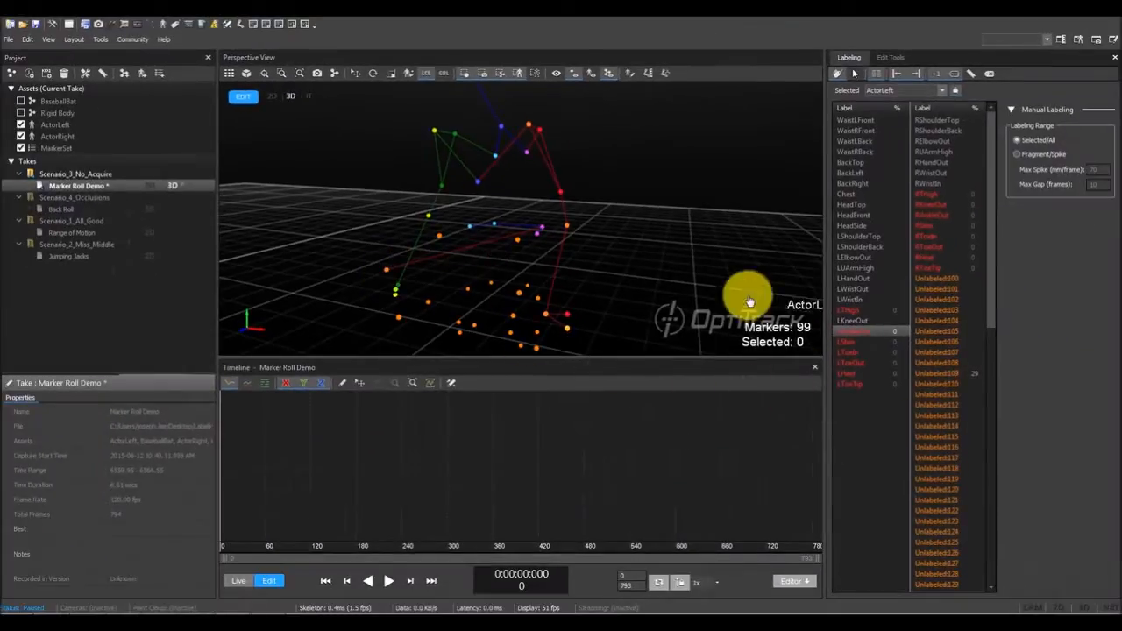
pyautogui.click(749, 302)
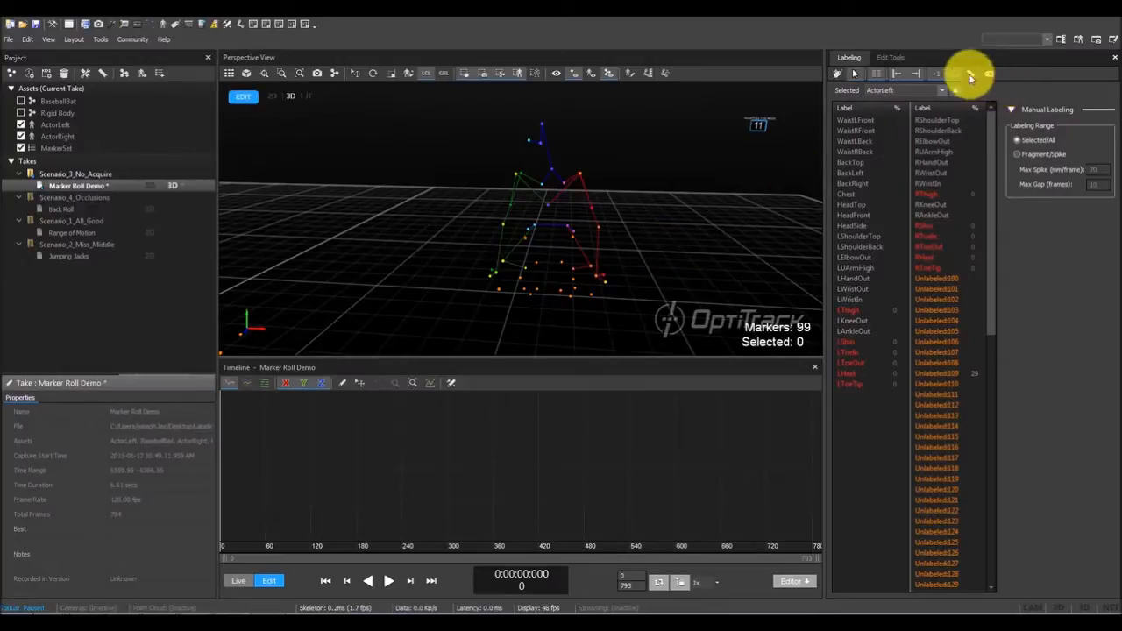
# Auto-label the remaining ActorLeft markers so every label is assigned.
pyautogui.click(972, 75)
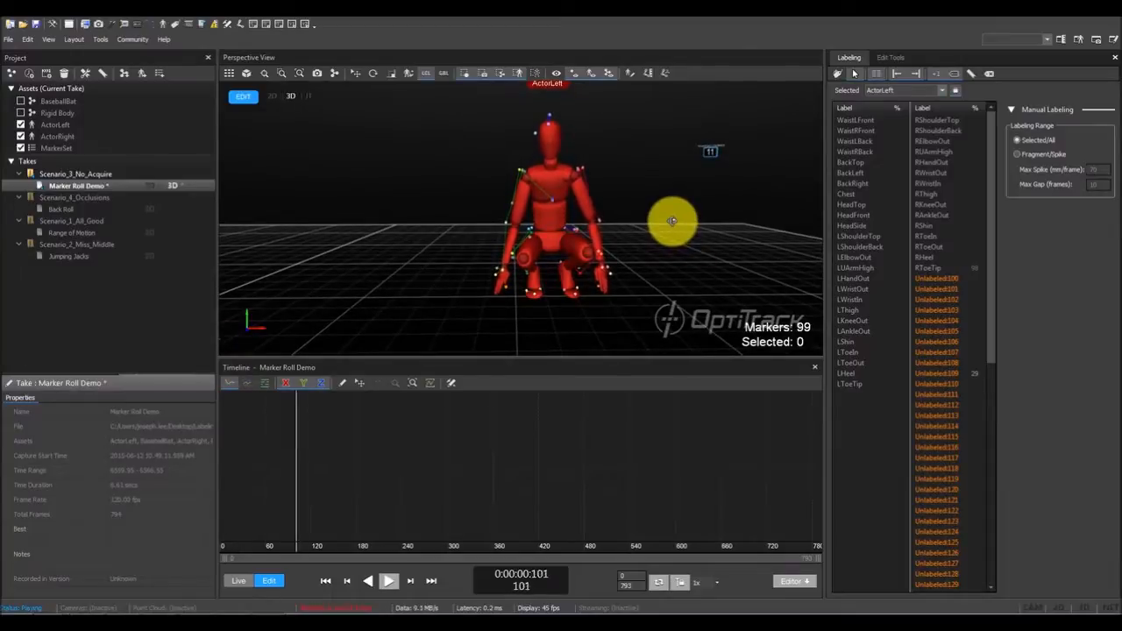
# Pause to inspect the ActorLeft skeleton, then replay the take to verify tracking.
pyautogui.click(389, 580)
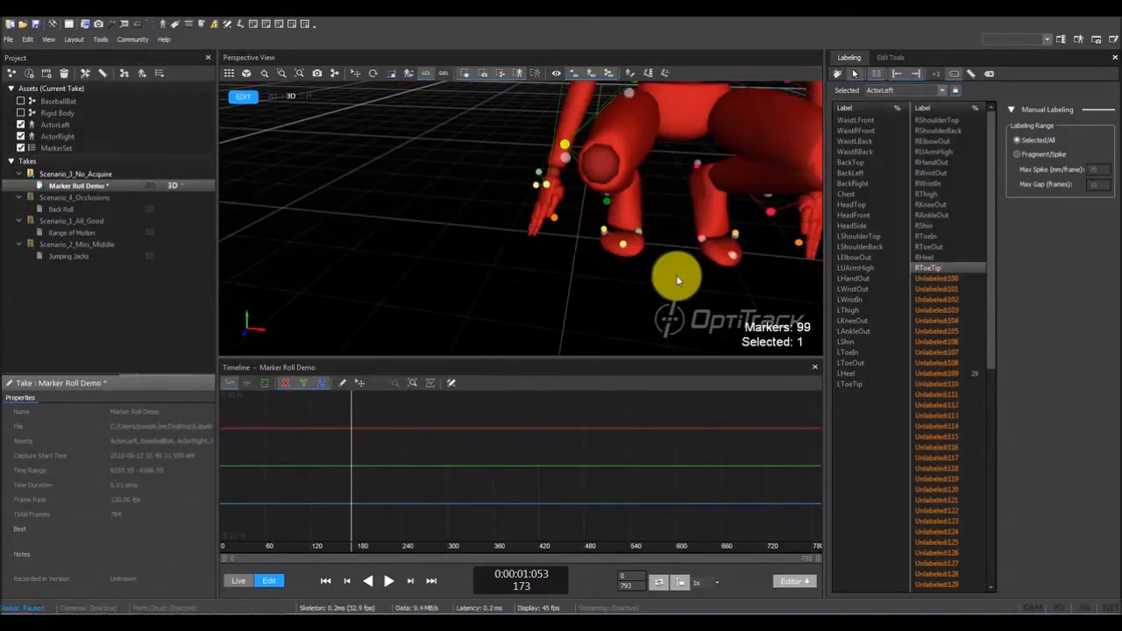
pyautogui.click(388, 581)
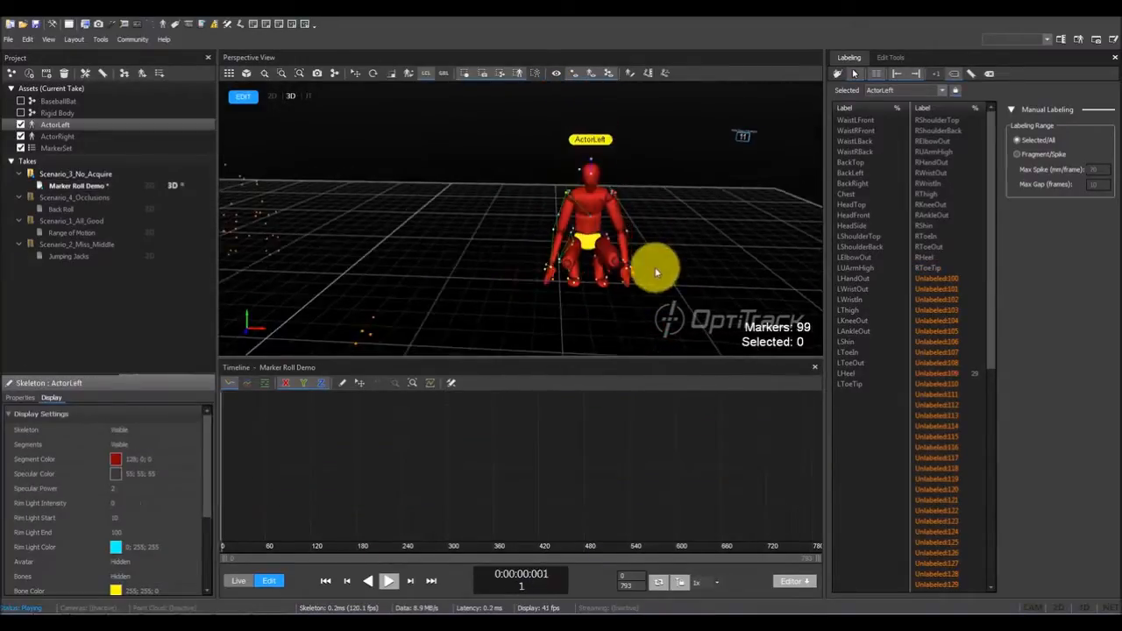
pyautogui.click(388, 580)
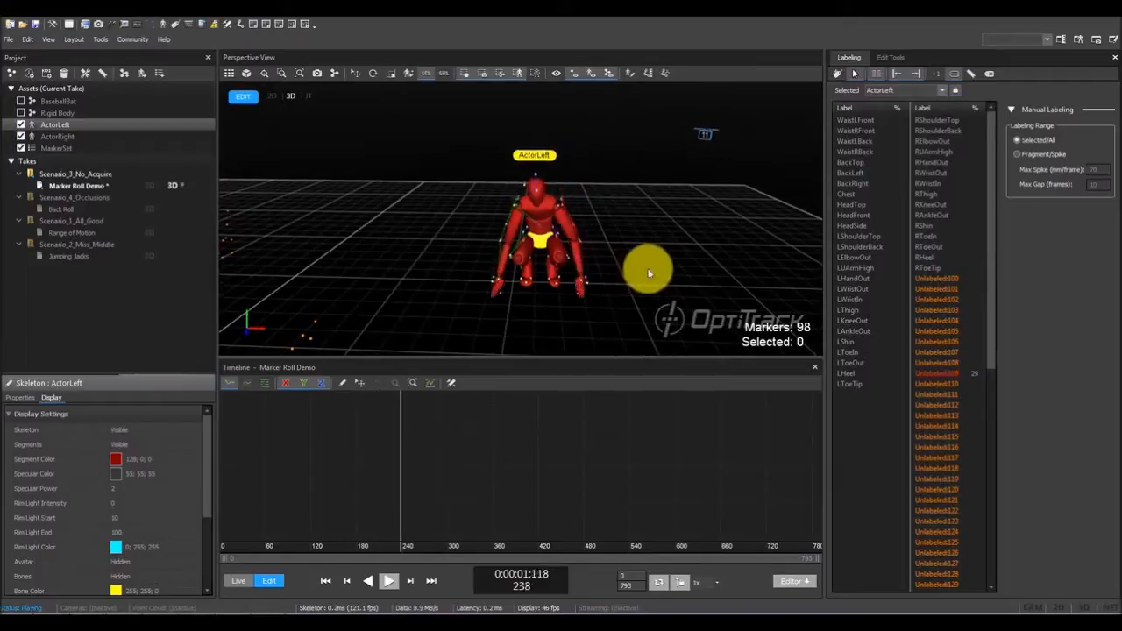